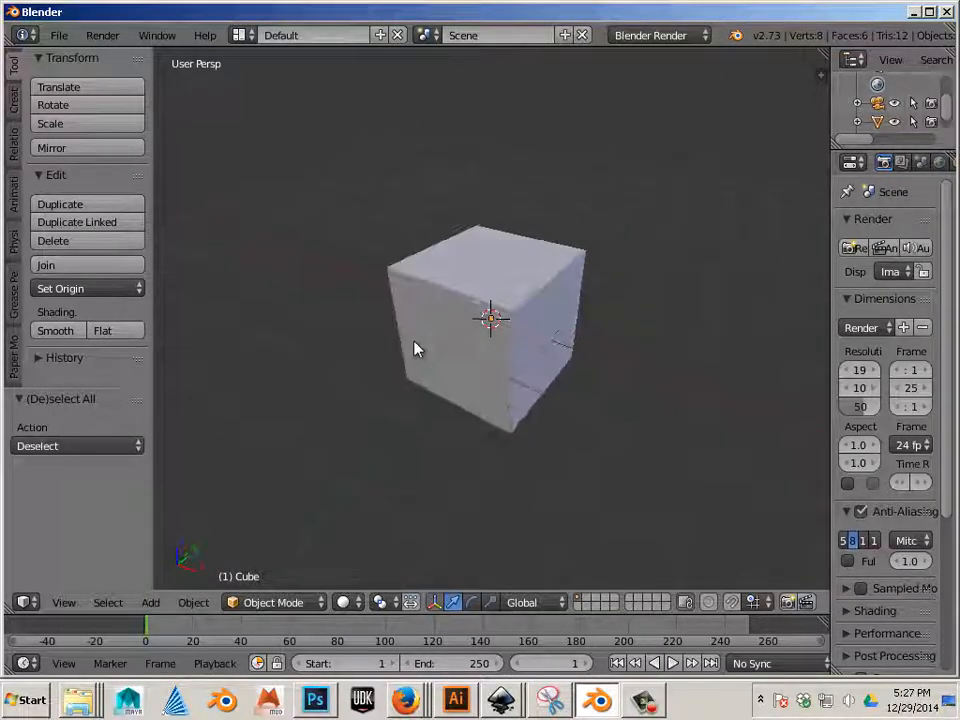
Select the default cube in the 3D View.
{"action": "left_click_drag", "start_coordinate": [416, 348], "coordinate": [398, 278]}
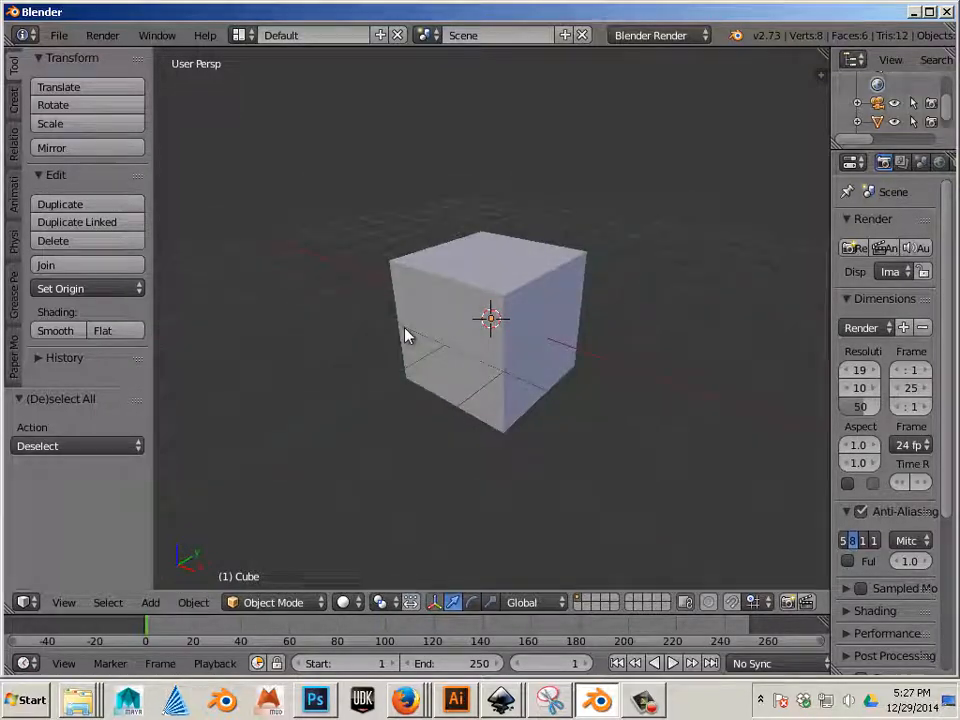
{"action": "mouse_move", "coordinate": [428, 390]}
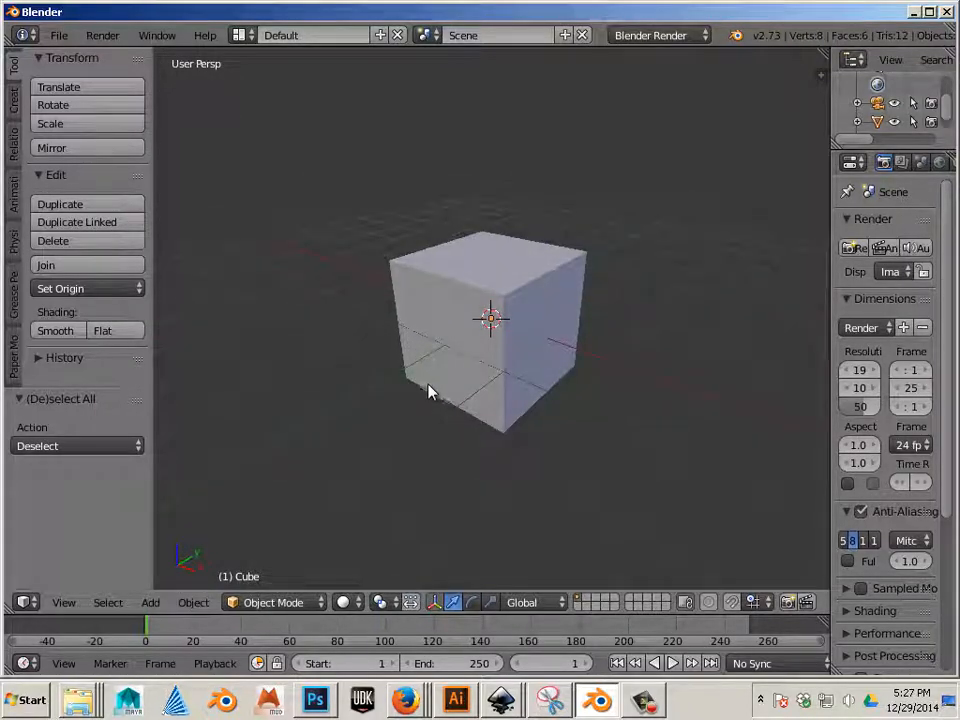
{"action": "left_click", "coordinate": [490, 320]}
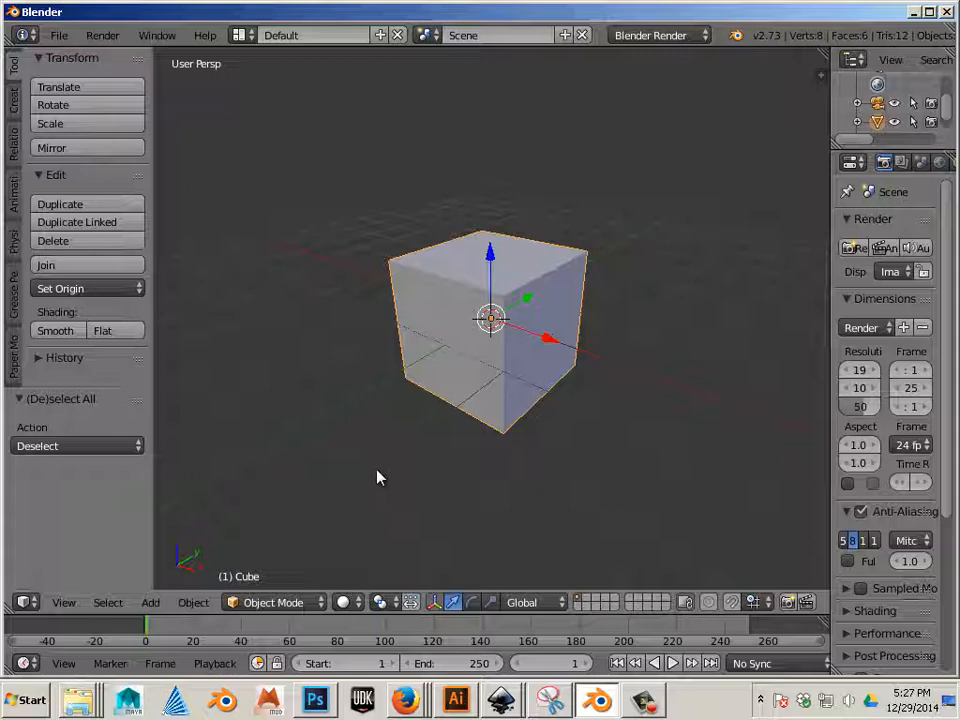
{"action": "mouse_move", "coordinate": [372, 416]}
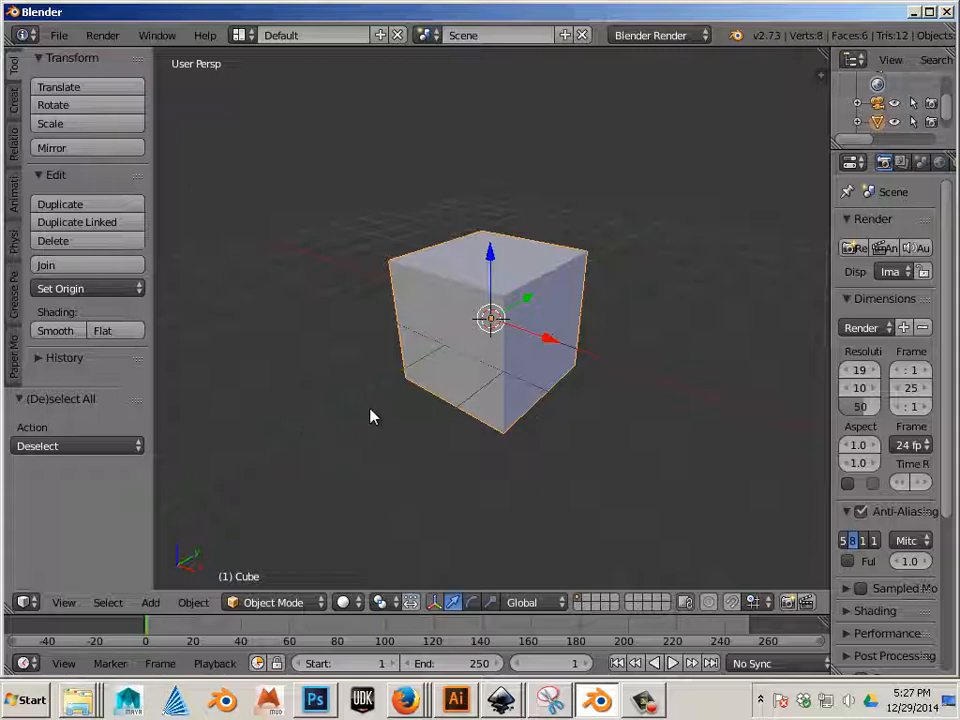
{"action": "mouse_move", "coordinate": [472, 400]}
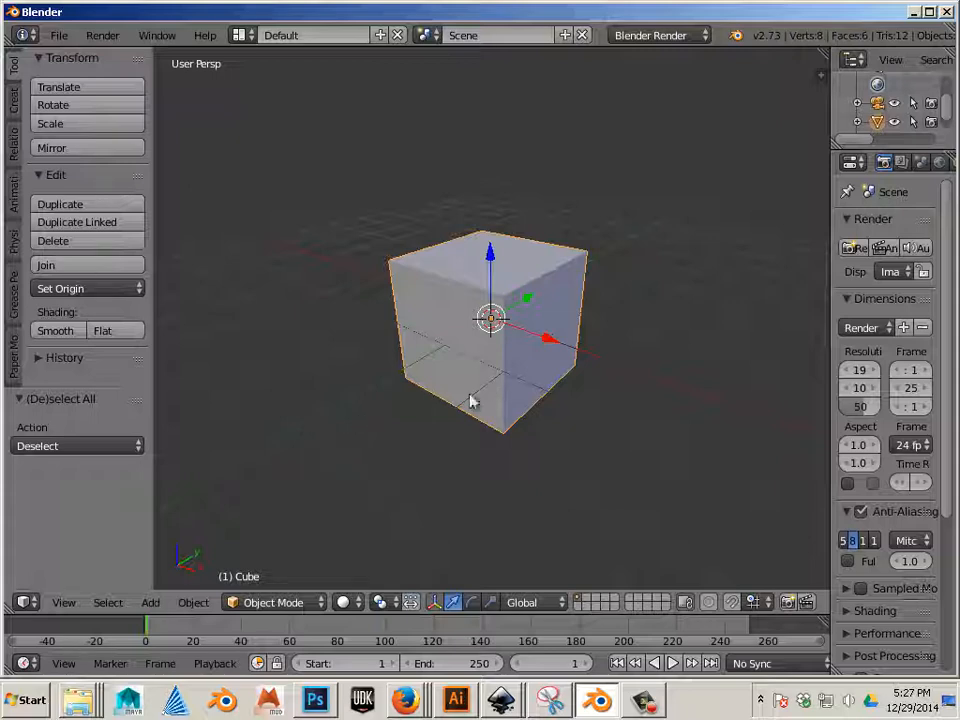
Put the cube into Edit Mode with all of its geometry selected.
{"action": "left_click", "coordinate": [272, 602]}
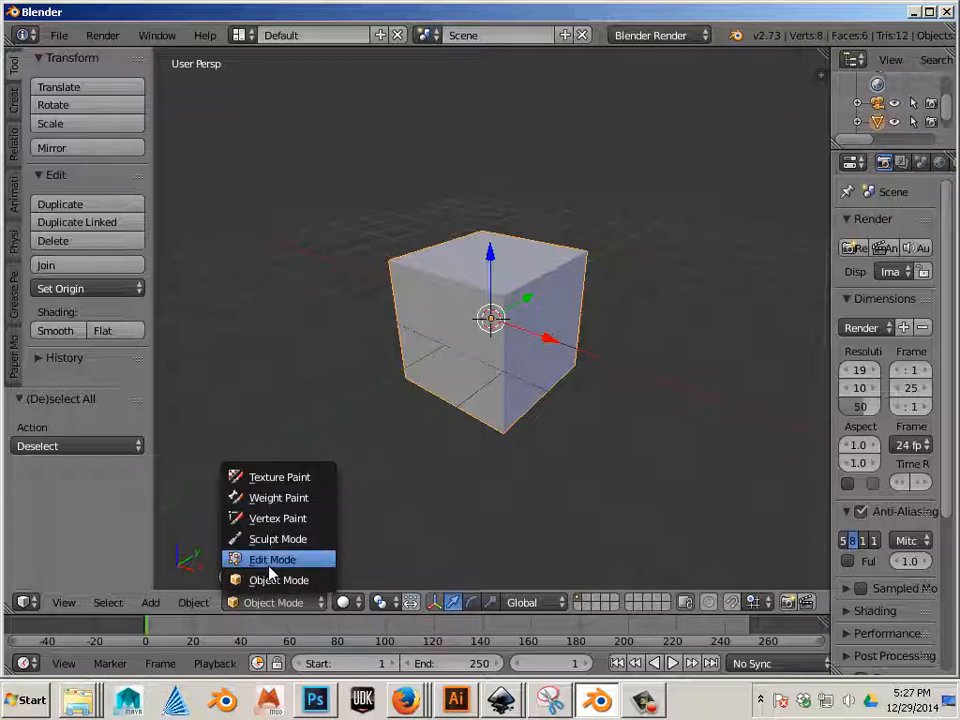
{"action": "left_click", "coordinate": [272, 560]}
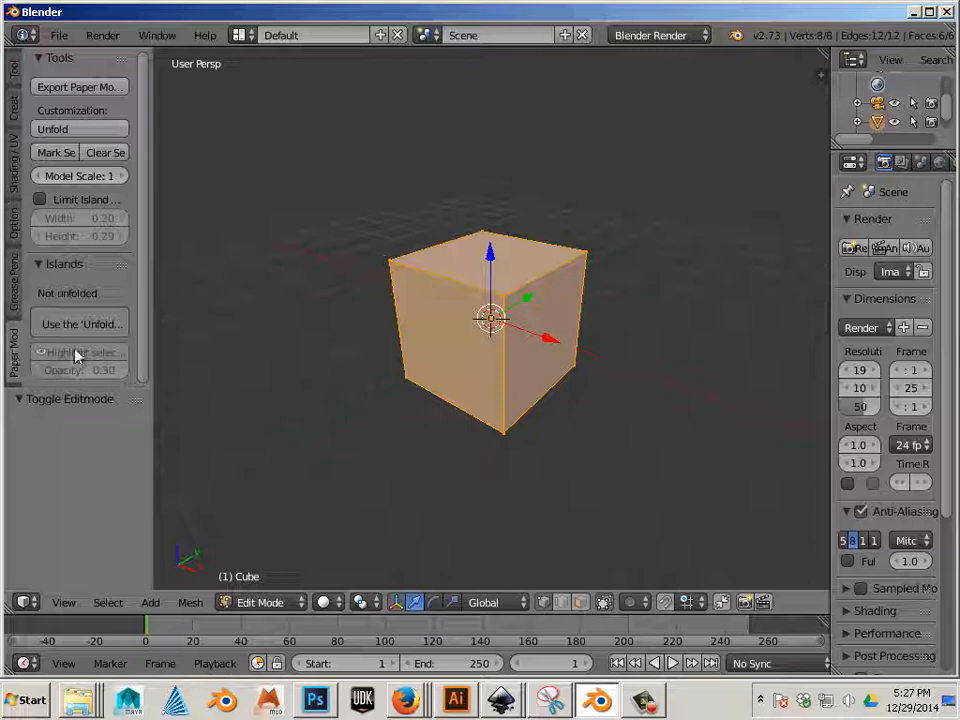
Mark the cube's top outline and another chosen edge set as seams via Mark Seam.
{"action": "key", "text": "a"}
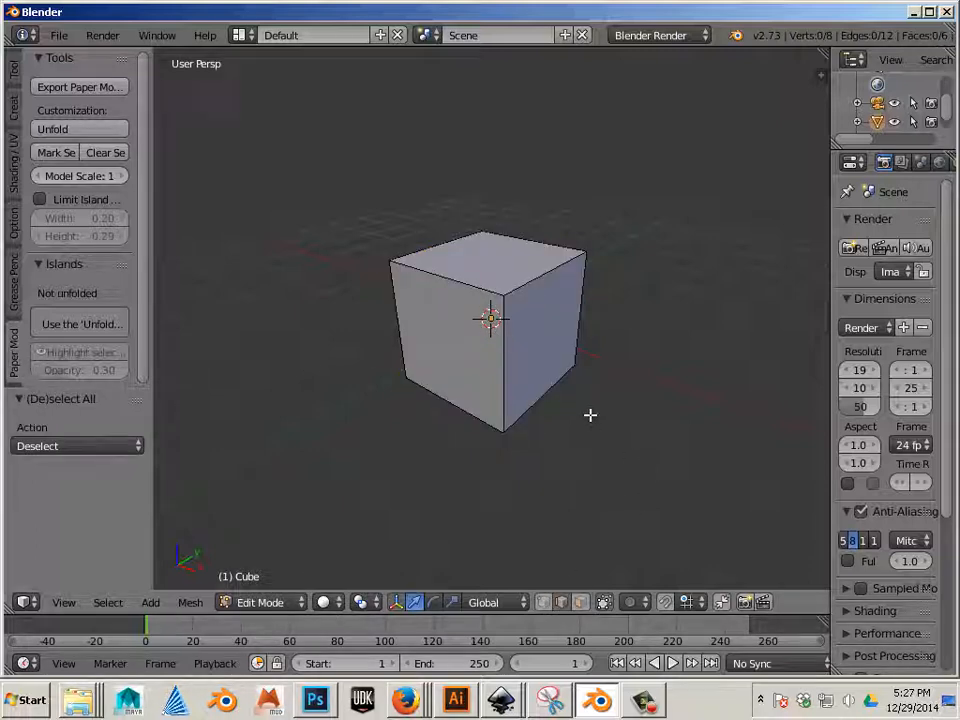
{"action": "left_click", "coordinate": [460, 264]}
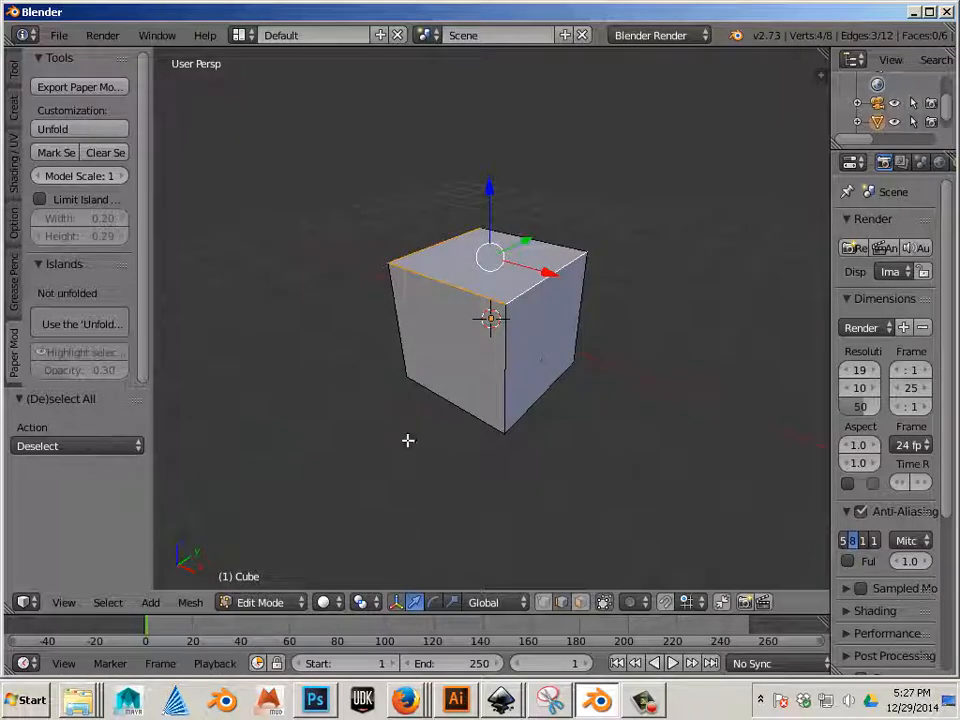
{"action": "left_click", "coordinate": [528, 298]}
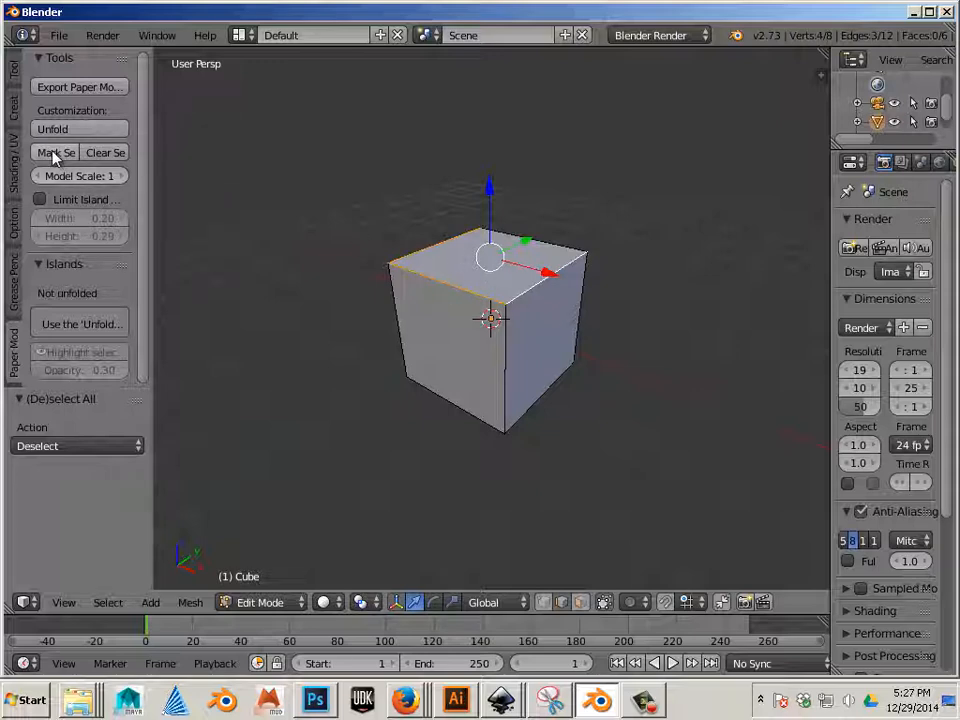
{"action": "left_click", "coordinate": [54, 152]}
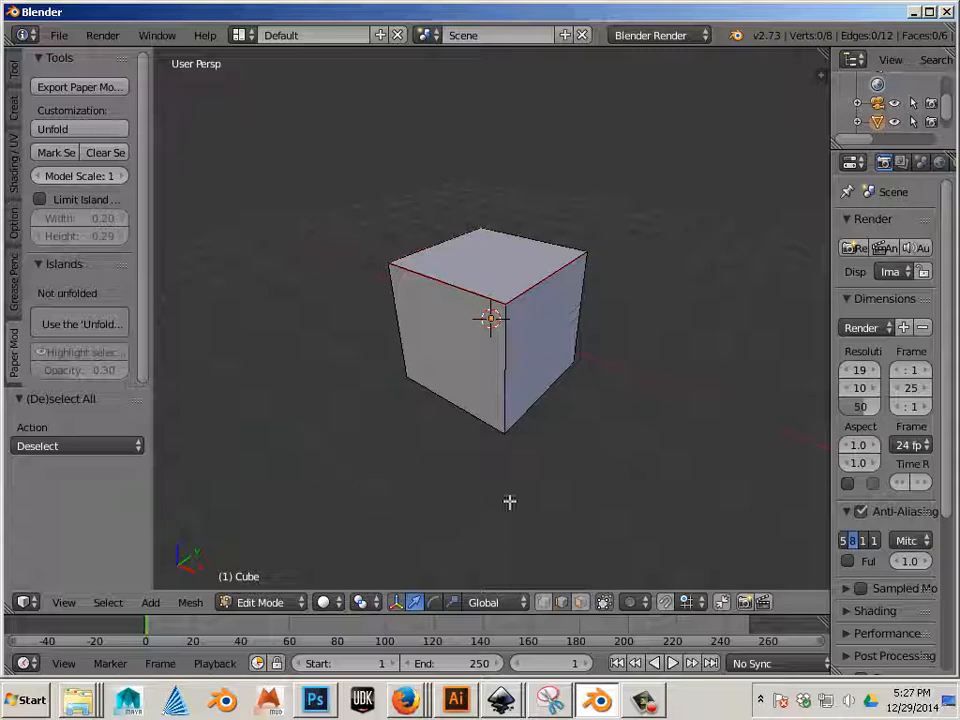
{"action": "mouse_move", "coordinate": [580, 292]}
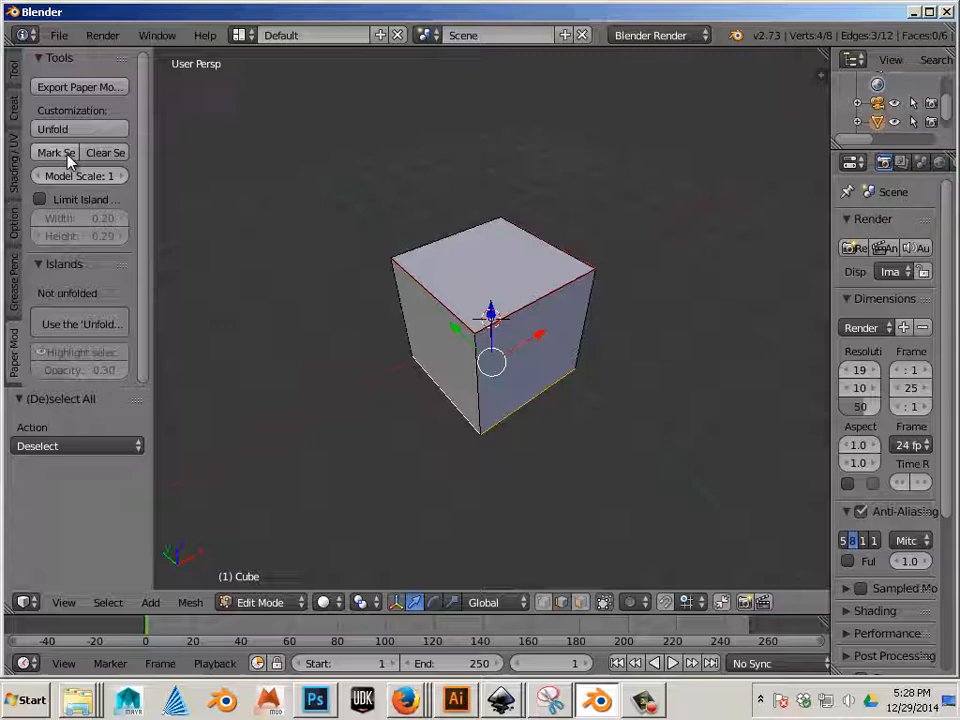
{"action": "left_click", "coordinate": [56, 152]}
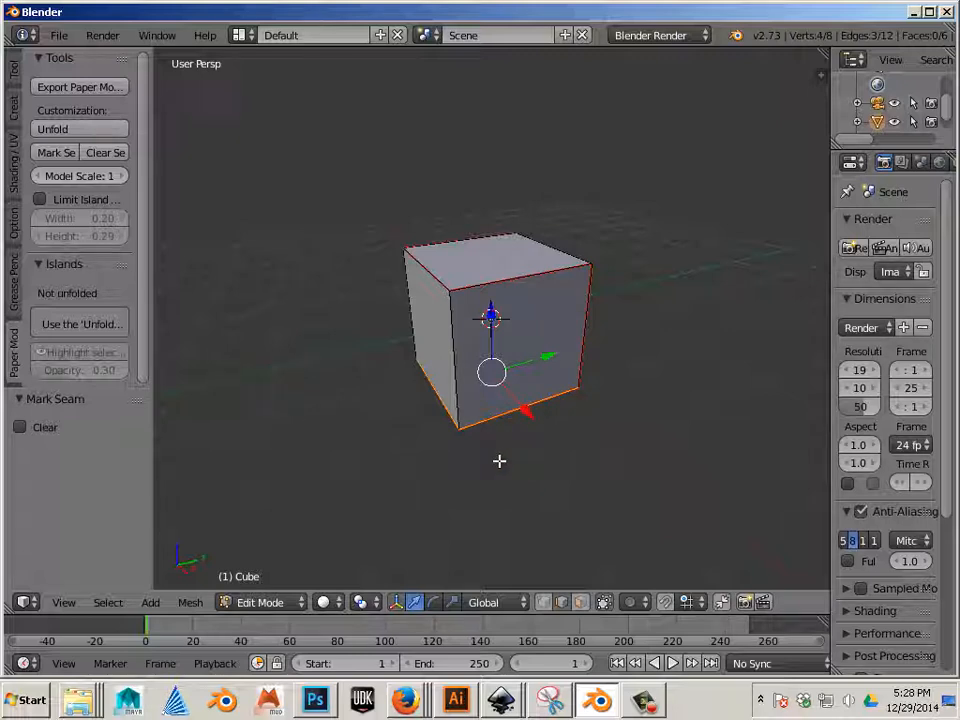
{"action": "mouse_move", "coordinate": [482, 292]}
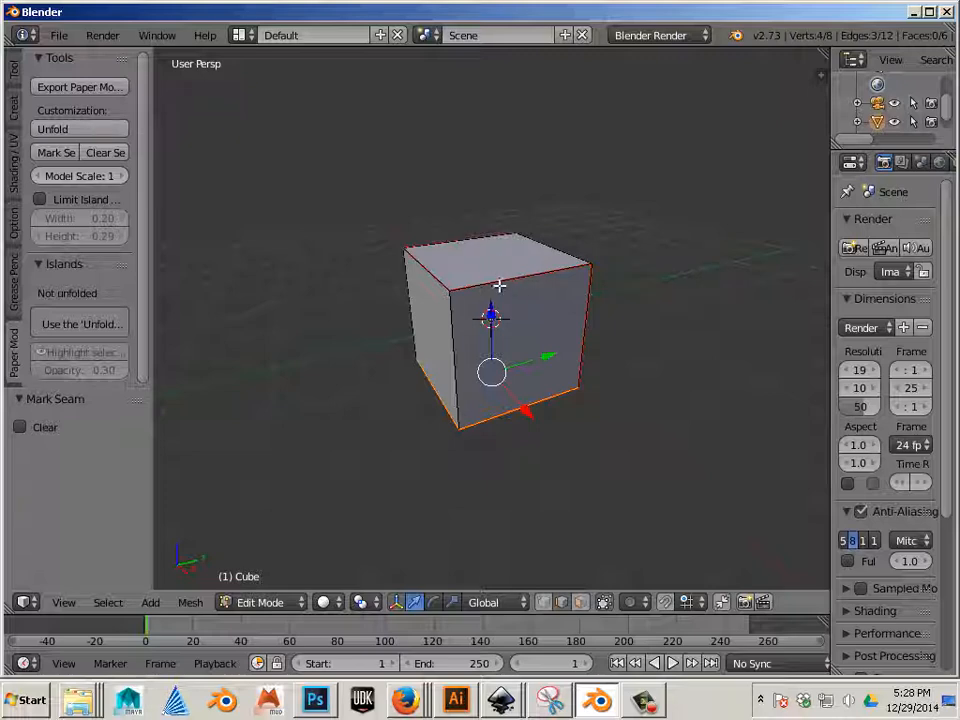
{"action": "mouse_move", "coordinate": [468, 356]}
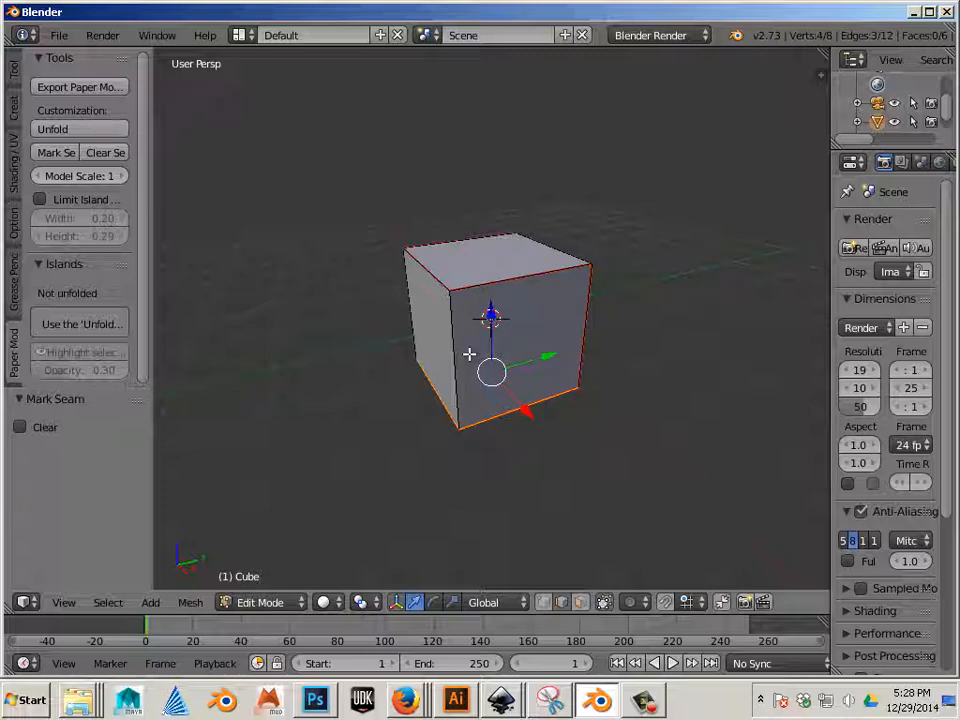
{"action": "mouse_move", "coordinate": [504, 408]}
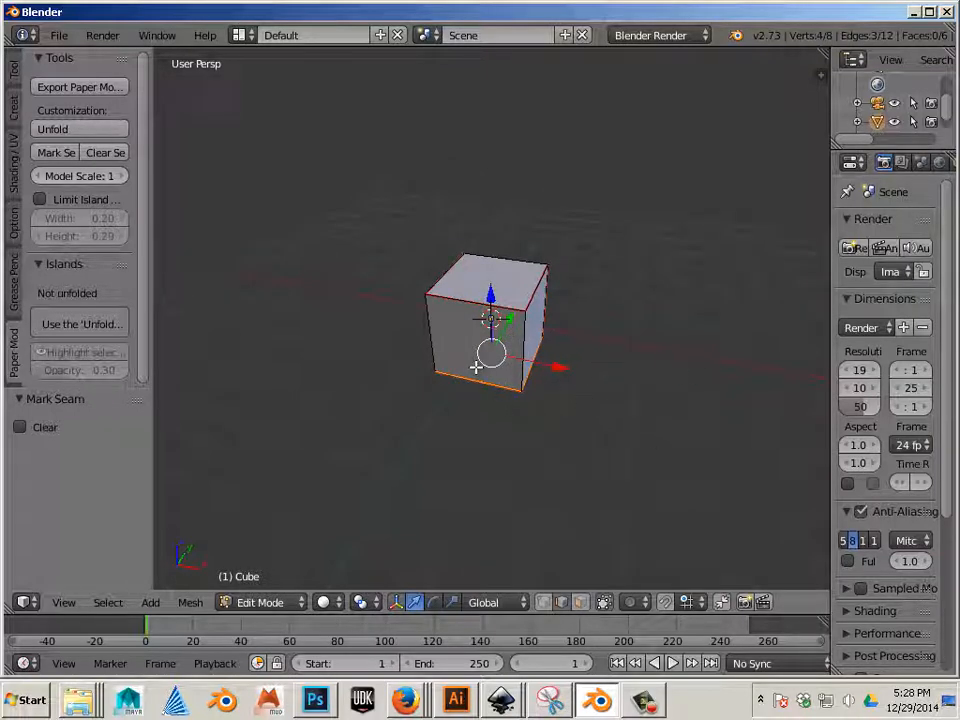
{"action": "mouse_move", "coordinate": [456, 68]}
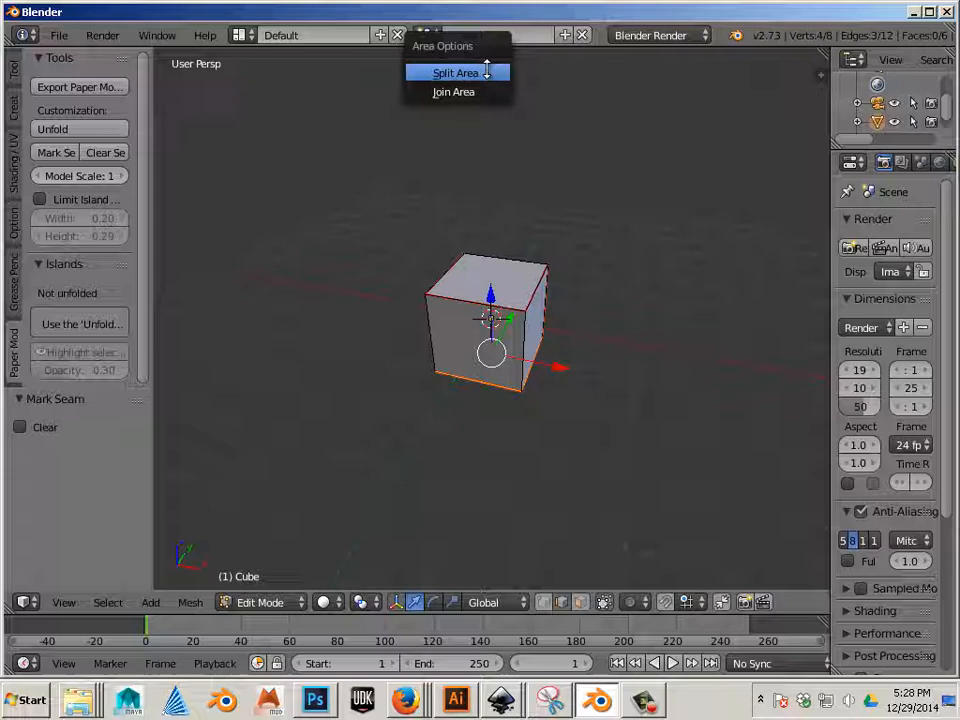
Split the view in two and make the right area a UV/Image Editor.
{"action": "left_click", "coordinate": [456, 72]}
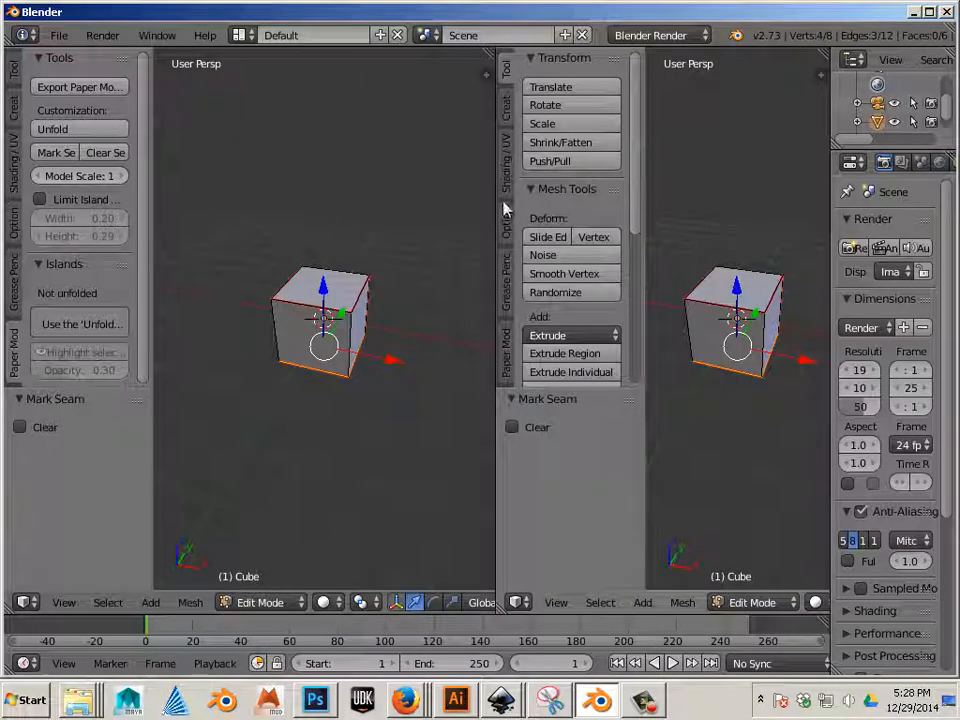
{"action": "left_click", "coordinate": [520, 602]}
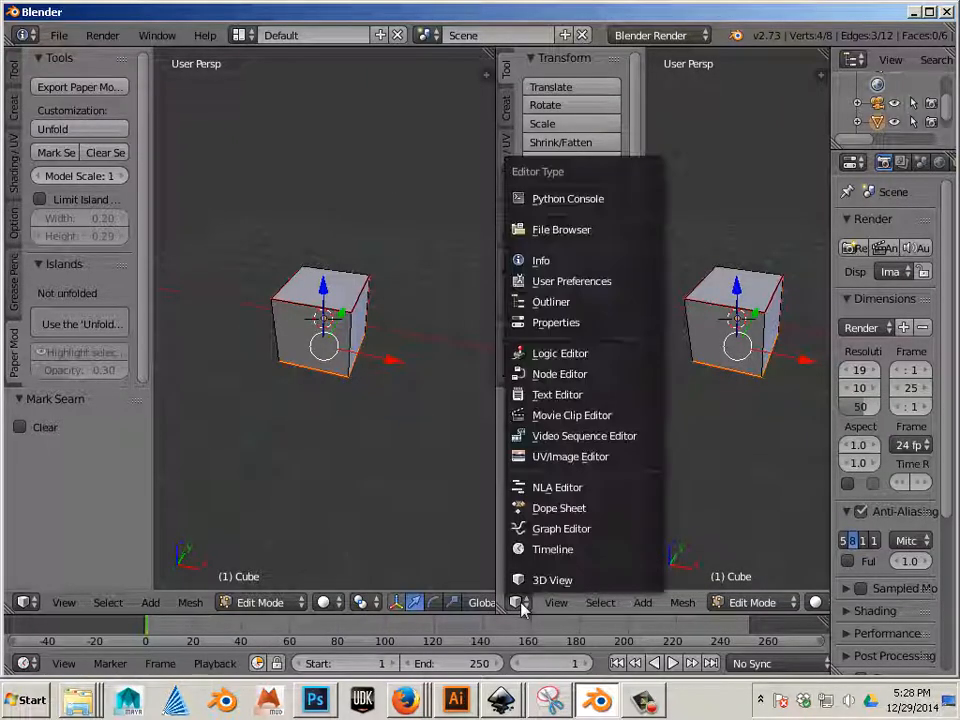
{"action": "mouse_move", "coordinate": [570, 456]}
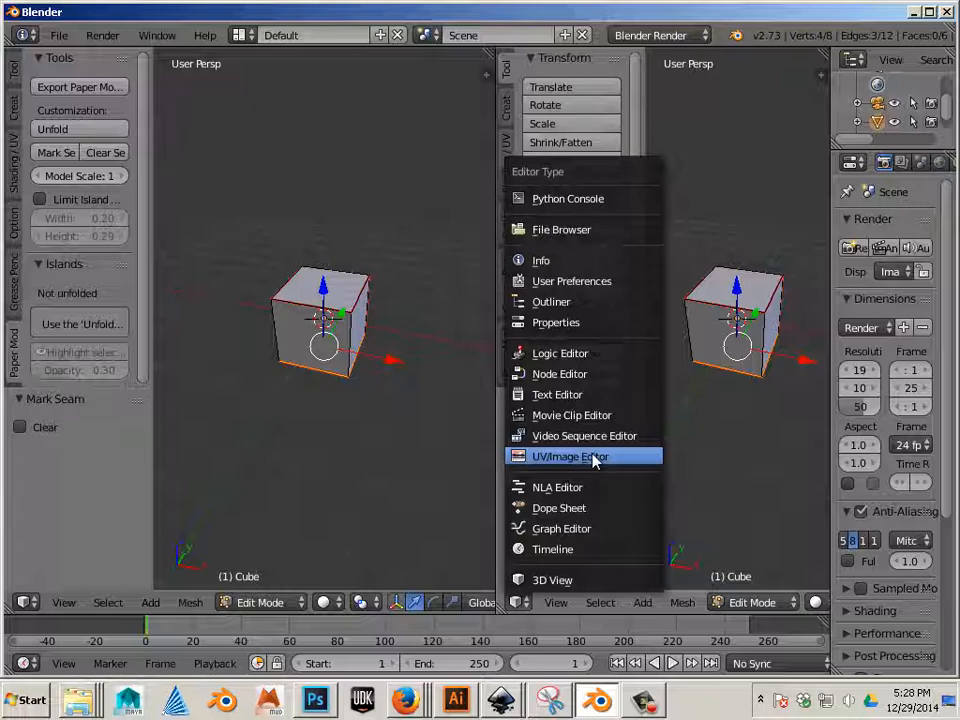
{"action": "left_click", "coordinate": [570, 456]}
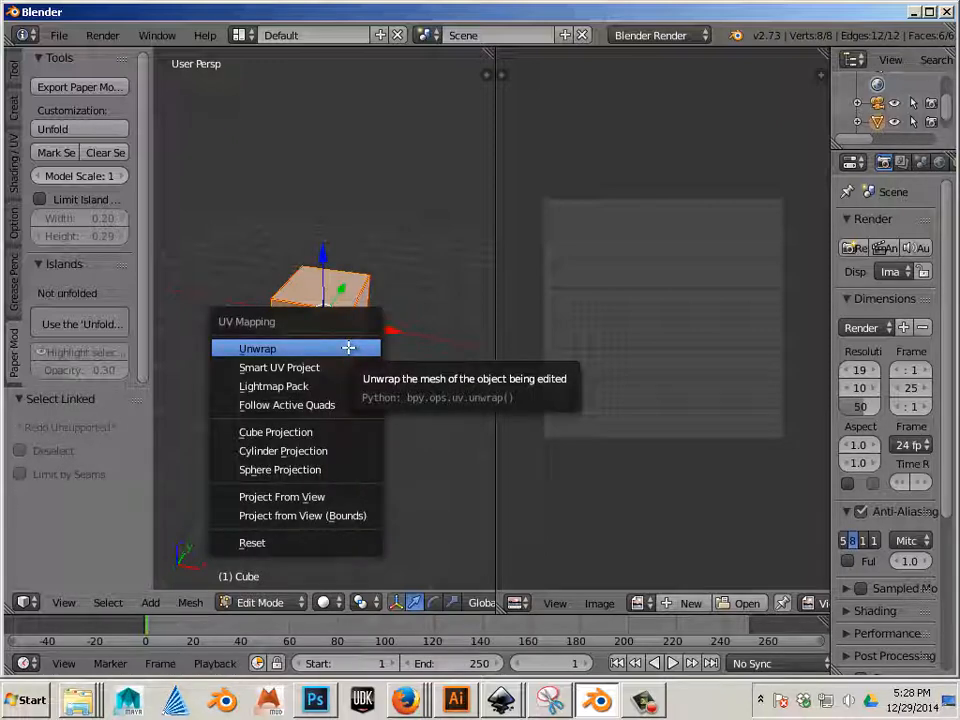
Deselect the unwrapped UV faces so the cross-shaped net shows as plain outlines.
{"action": "left_click", "coordinate": [256, 348]}
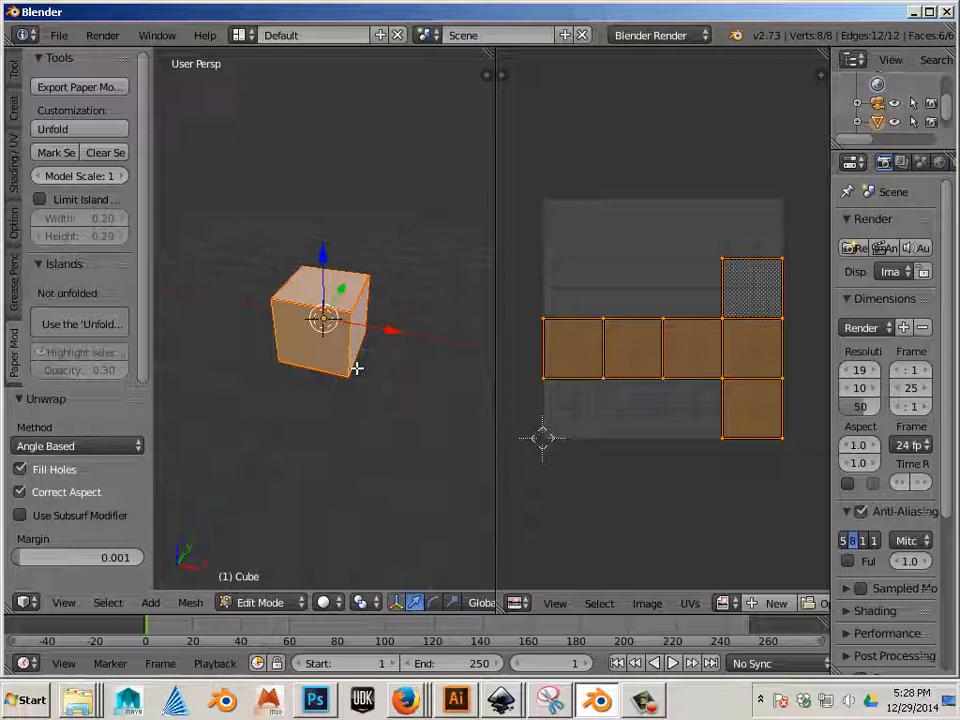
{"action": "mouse_move", "coordinate": [596, 408]}
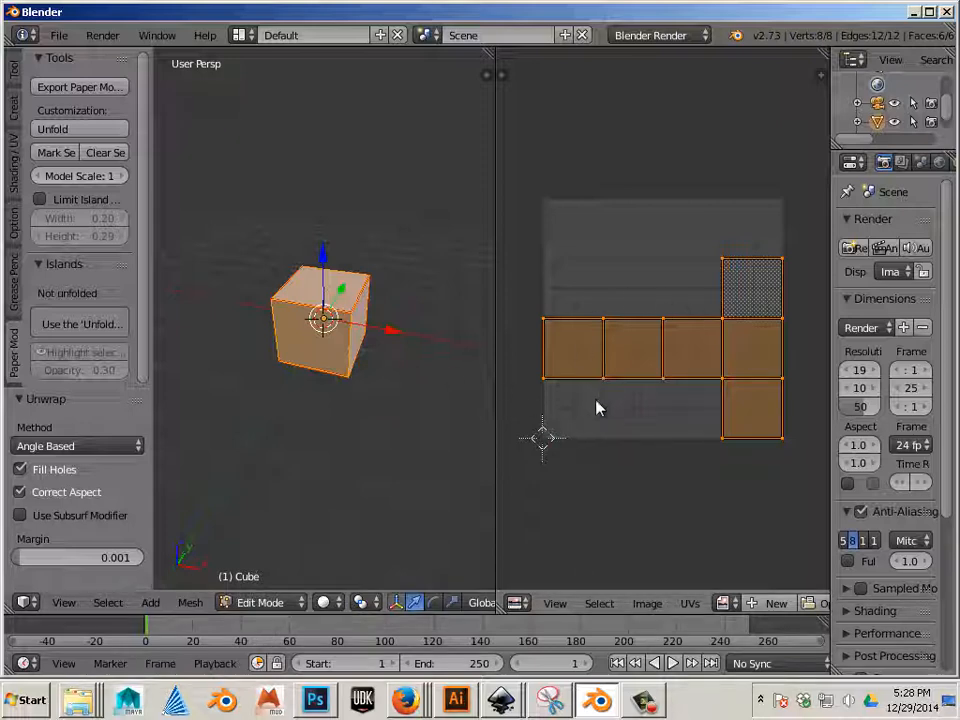
{"action": "mouse_move", "coordinate": [604, 438]}
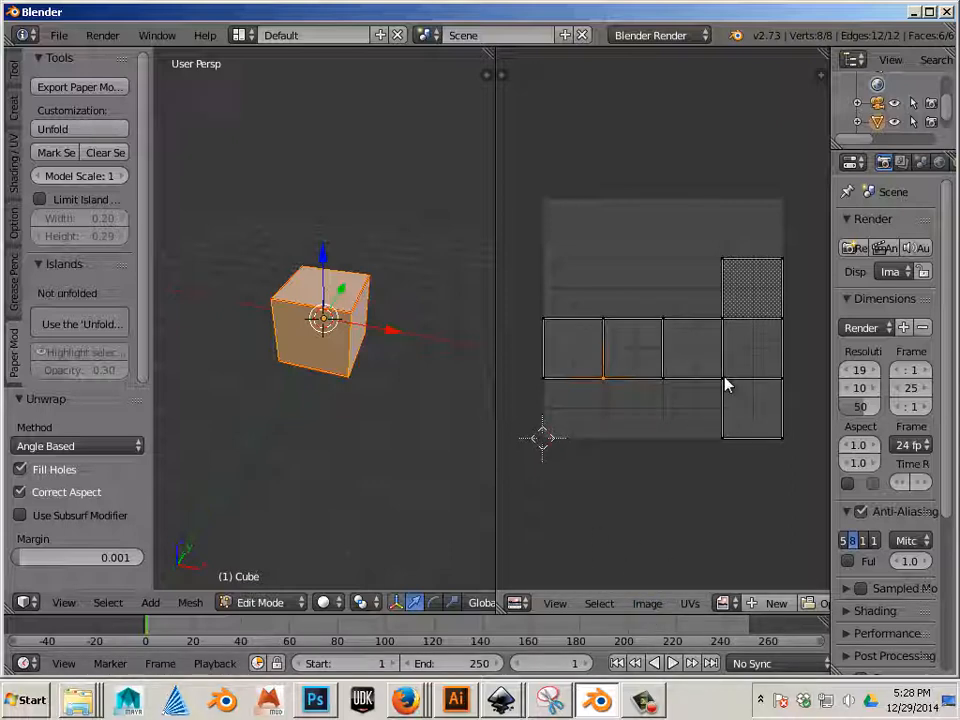
{"action": "mouse_move", "coordinate": [716, 332]}
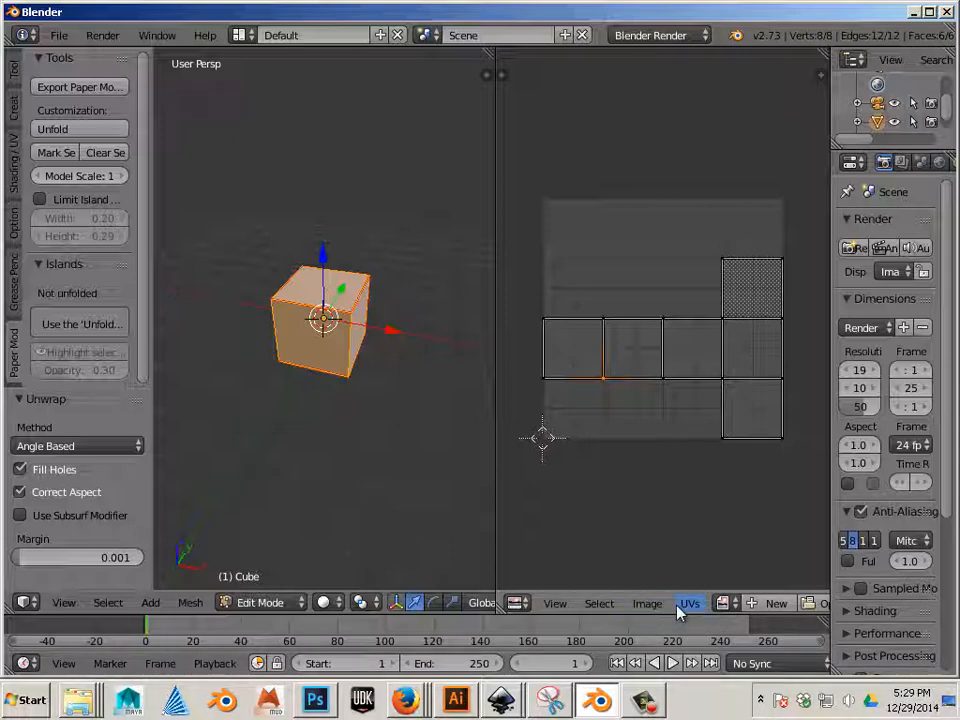
Browse the UVs, Image and View menus, then start Export UV Layout for a 2048x2048 PNG.
{"action": "left_click", "coordinate": [688, 604]}
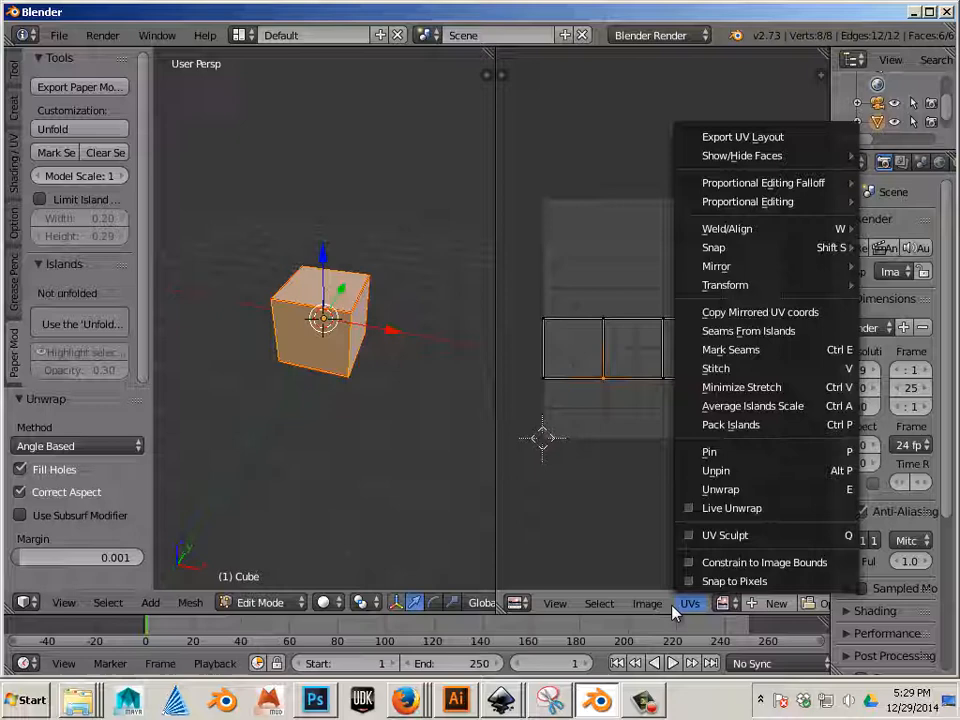
{"action": "left_click", "coordinate": [648, 604]}
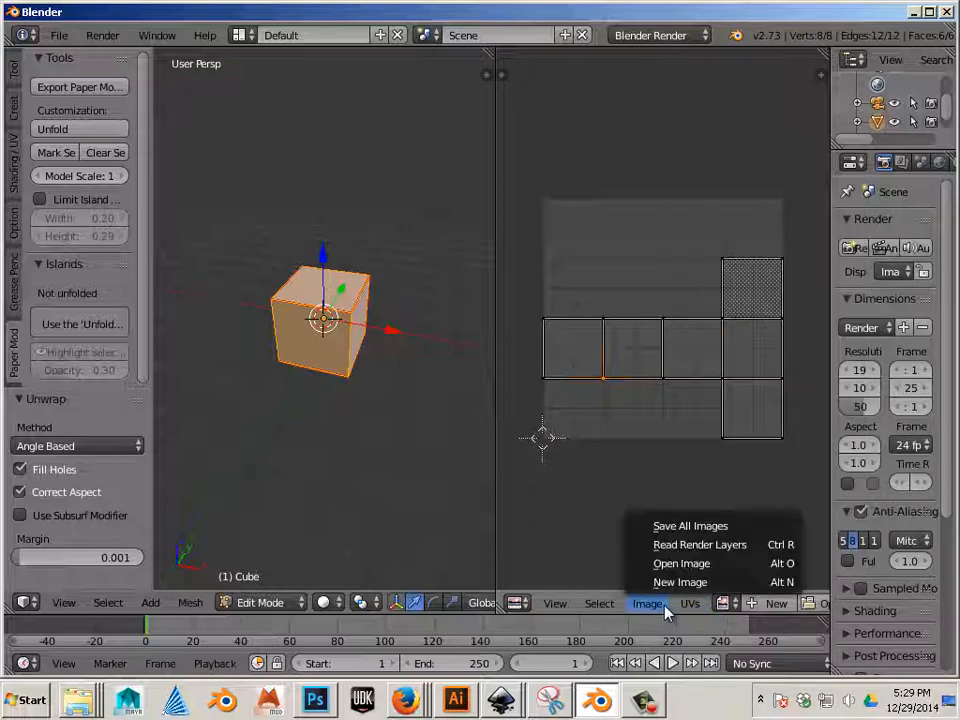
{"action": "left_click", "coordinate": [688, 604]}
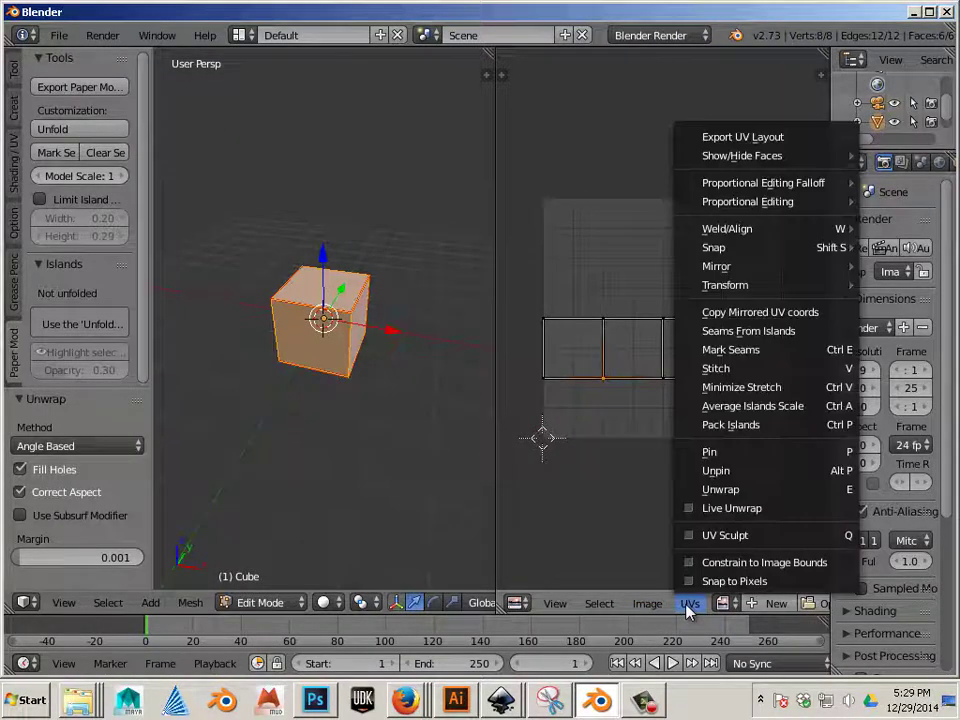
{"action": "left_click", "coordinate": [556, 604]}
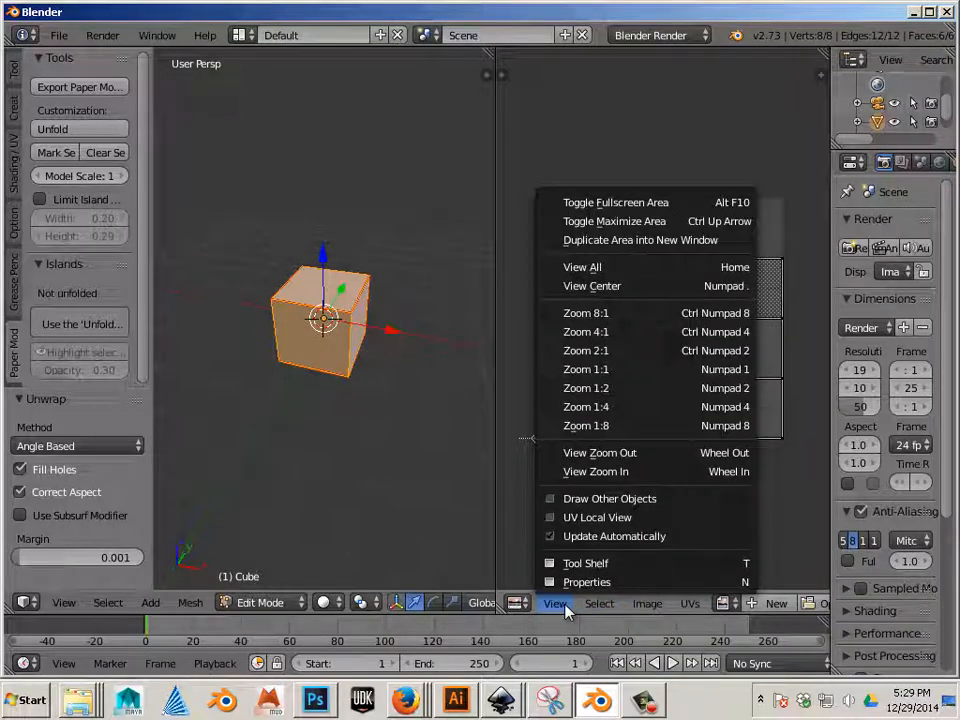
{"action": "left_click", "coordinate": [648, 604]}
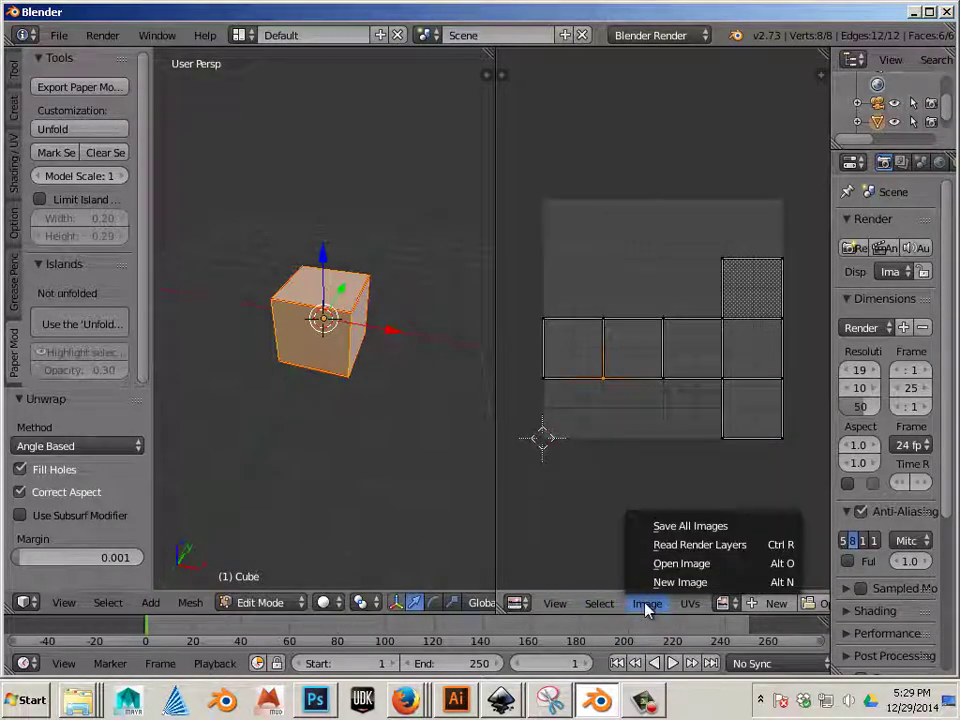
{"action": "left_click", "coordinate": [690, 604]}
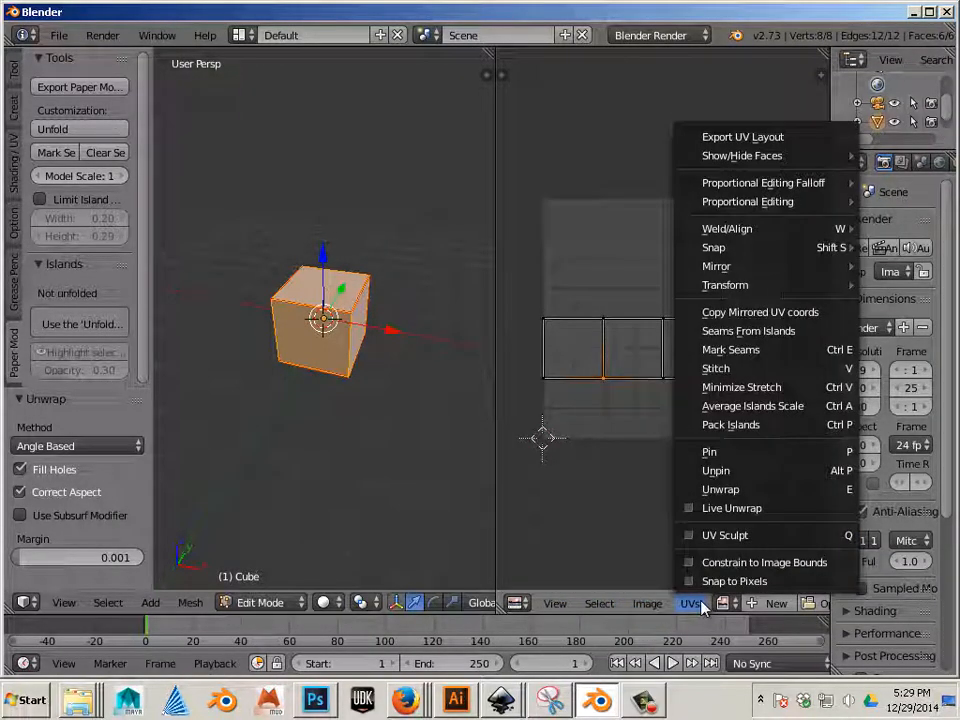
{"action": "mouse_move", "coordinate": [764, 182]}
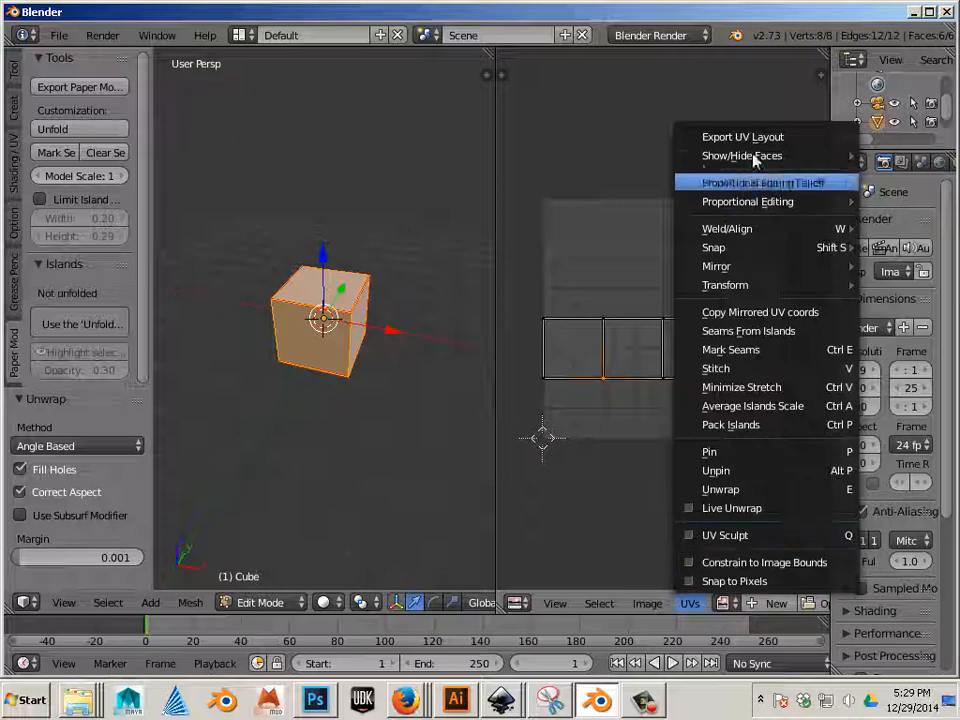
{"action": "mouse_move", "coordinate": [752, 136]}
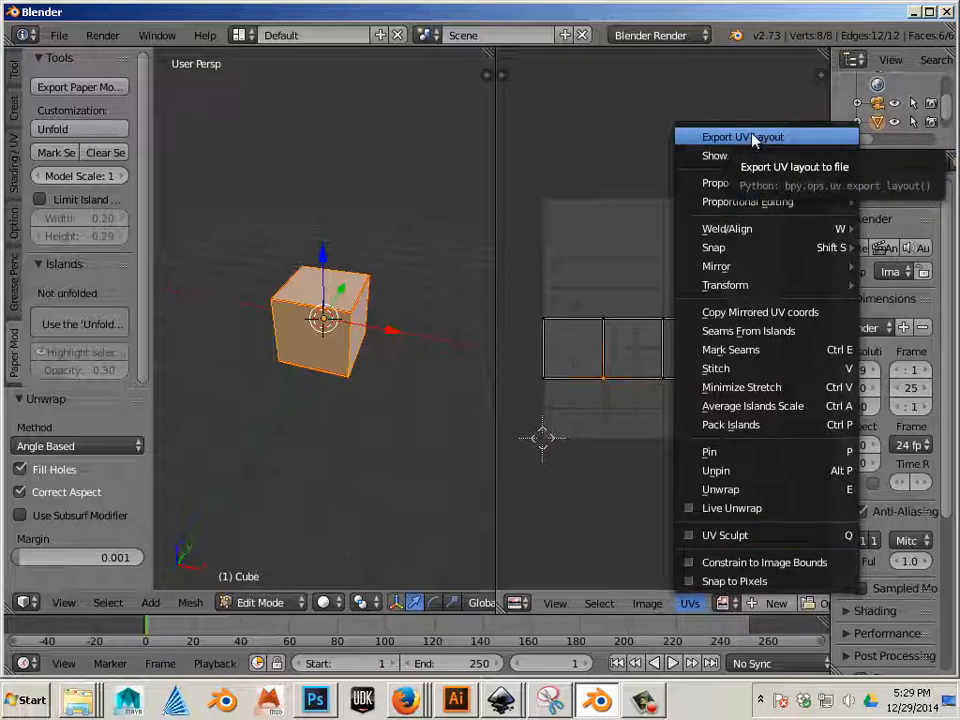
{"action": "left_click", "coordinate": [742, 136]}
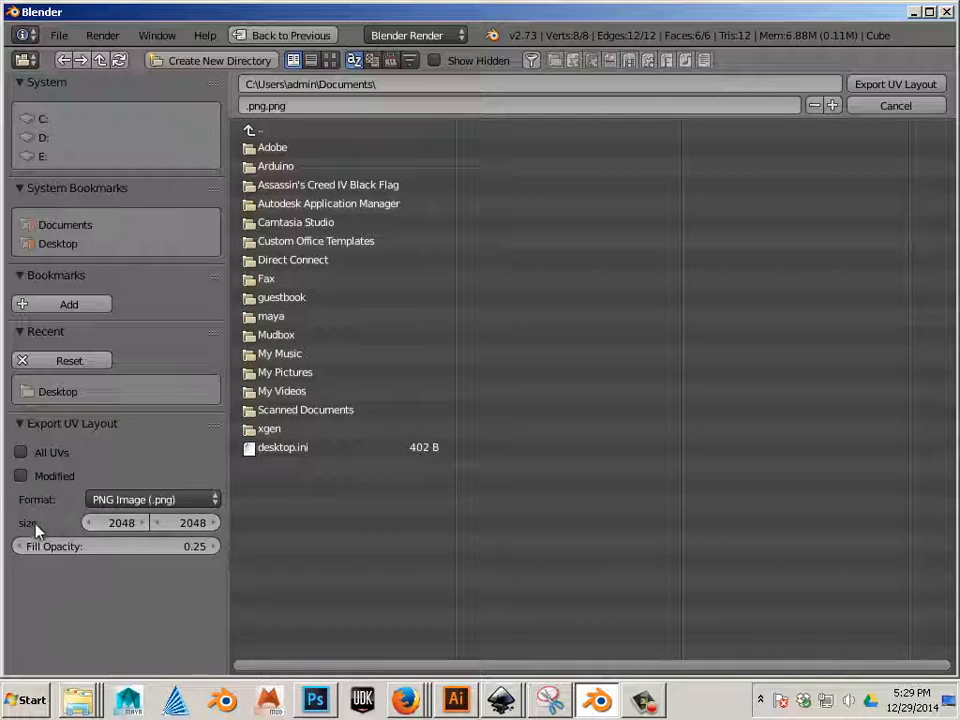
{"action": "mouse_move", "coordinate": [216, 356]}
{"action": "type", "text": "cube"}
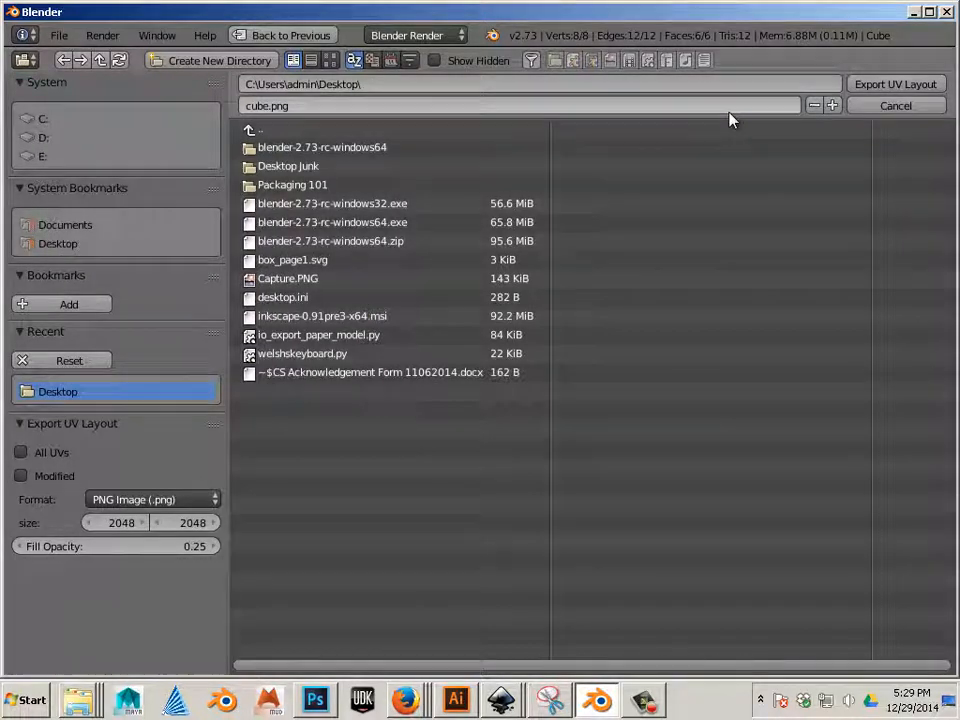
{"action": "mouse_move", "coordinate": [640, 418]}
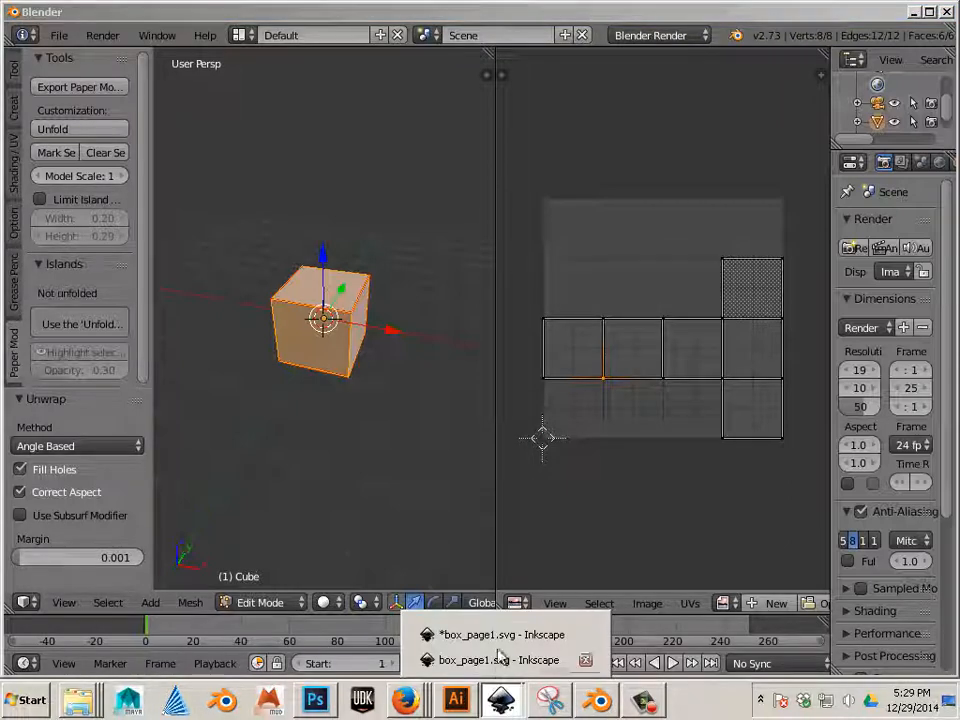
Switch to Inkscape and open cube.png from the Desktop in a new document window.
{"action": "left_click", "coordinate": [502, 634]}
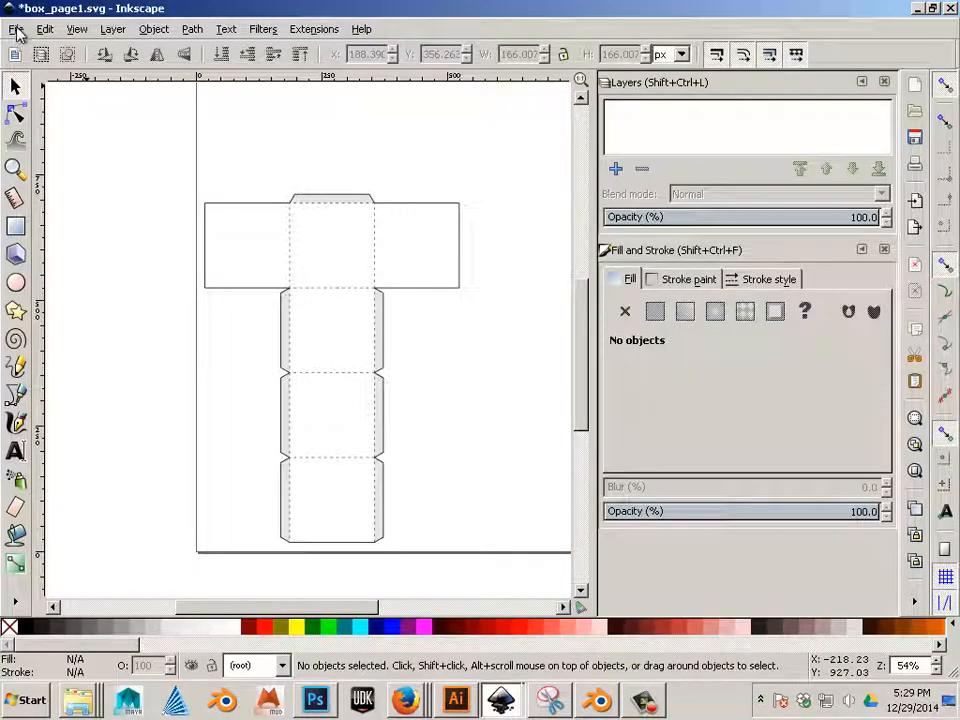
{"action": "left_click", "coordinate": [16, 28]}
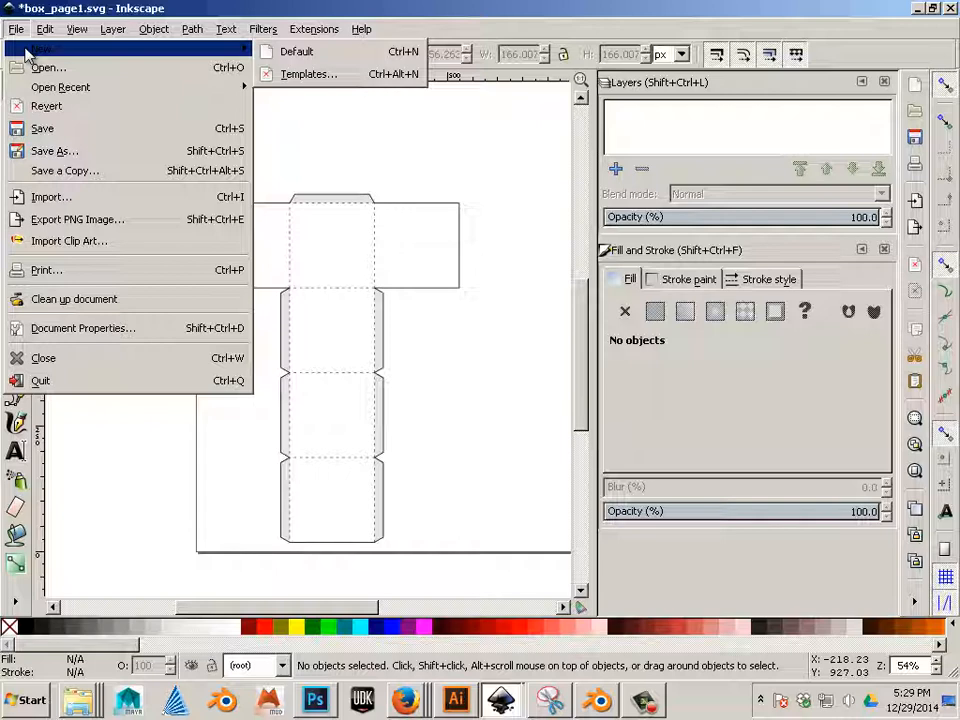
{"action": "mouse_move", "coordinate": [56, 152]}
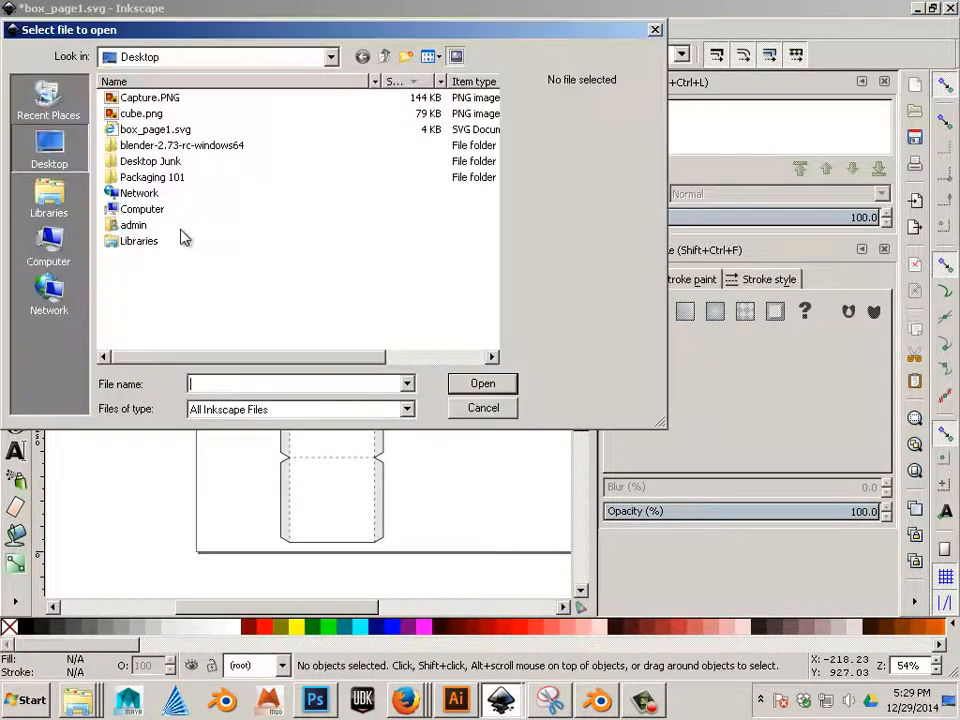
{"action": "left_click", "coordinate": [140, 112]}
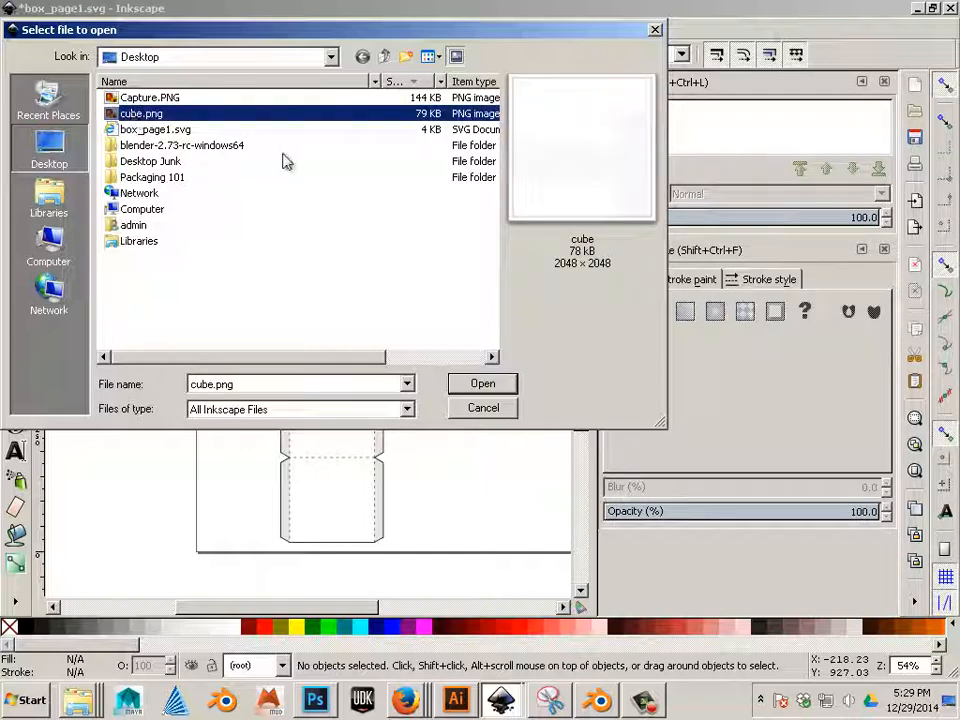
{"action": "left_click", "coordinate": [482, 384]}
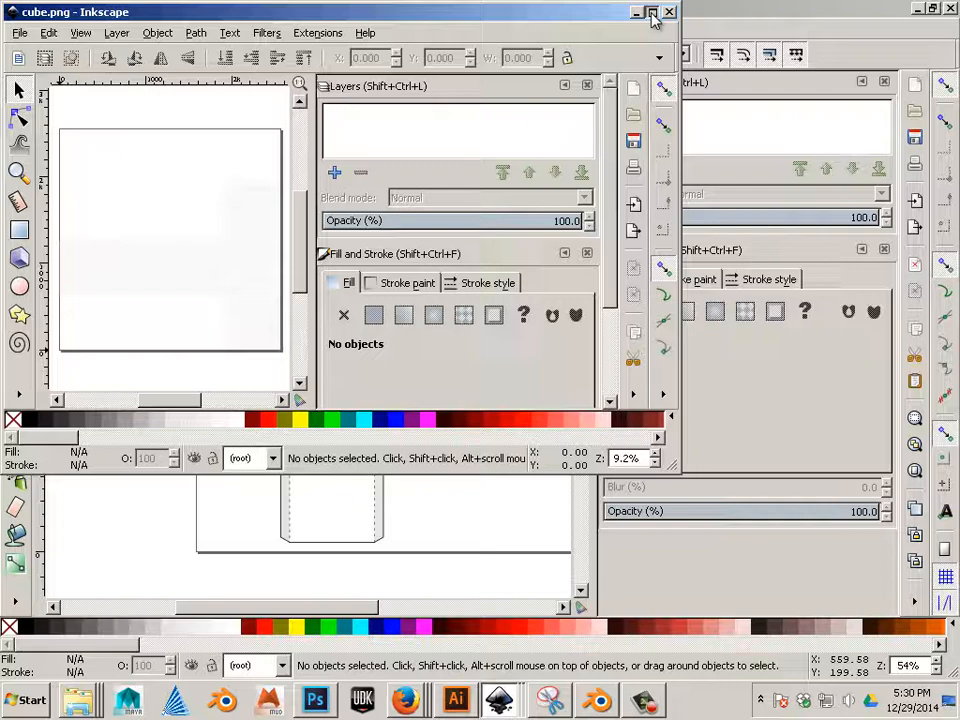
Maximize the cube.png window to show the UV layout grid up close.
{"action": "left_click", "coordinate": [652, 12]}
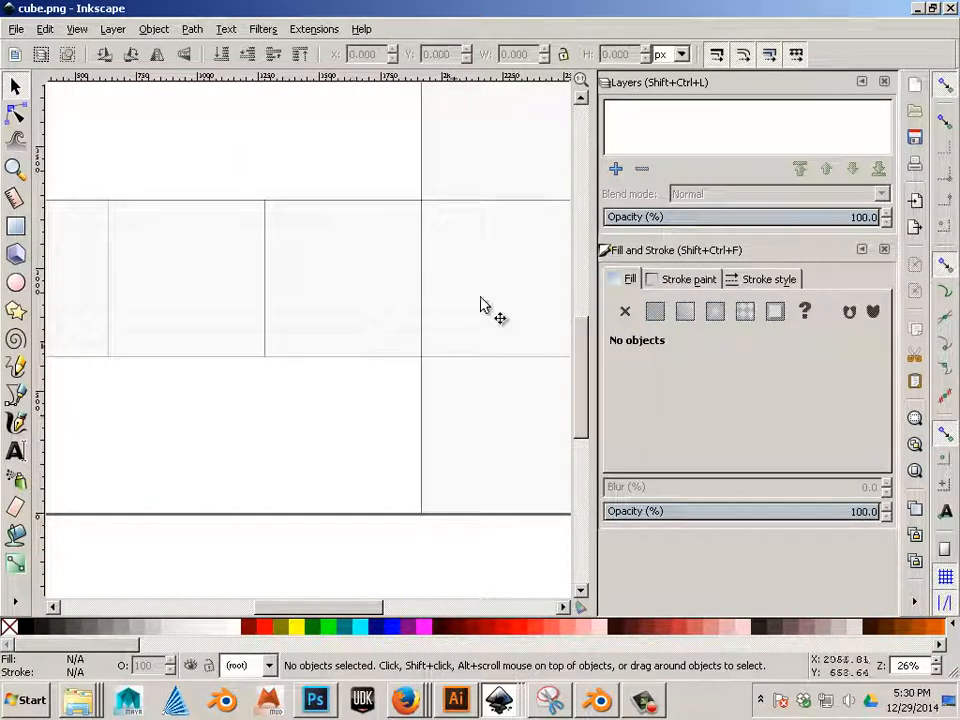
{"action": "mouse_move", "coordinate": [478, 348]}
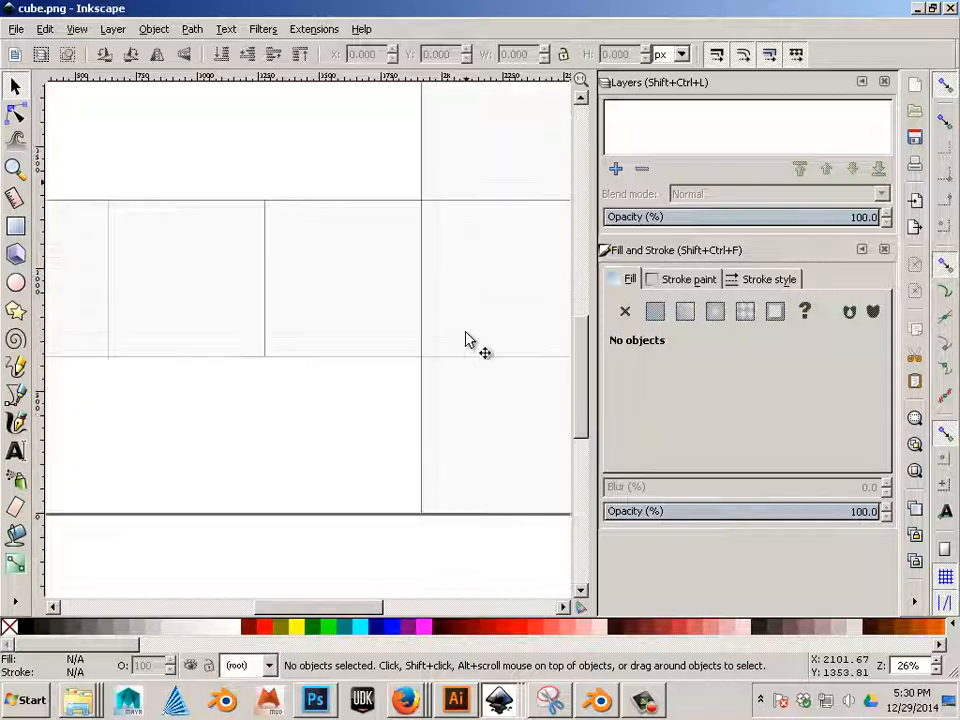